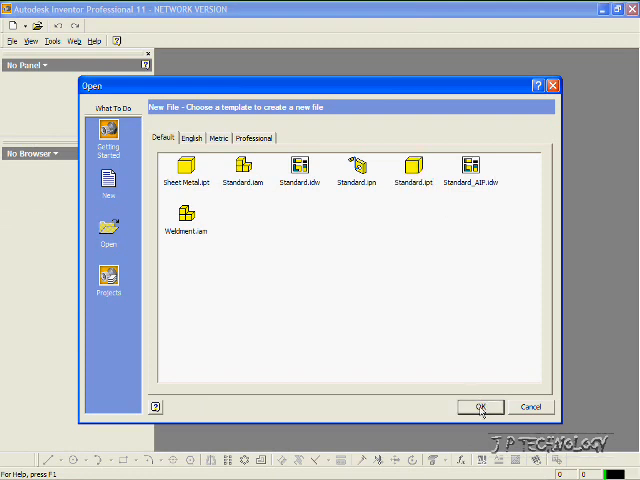
Create a new part from the Standard.ipt template.
click(480, 406)
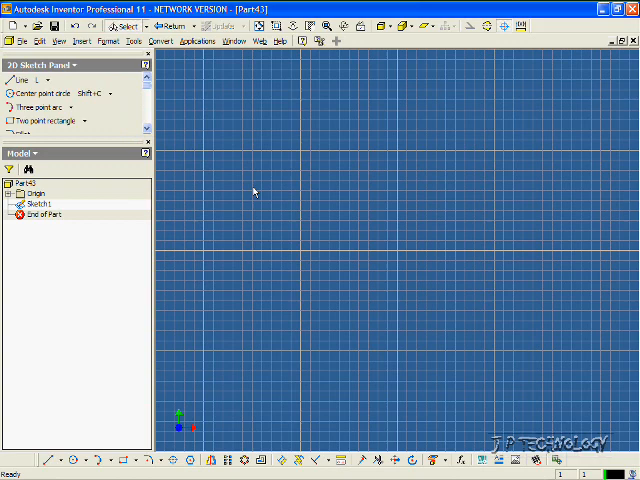
mouse_move(442, 268)
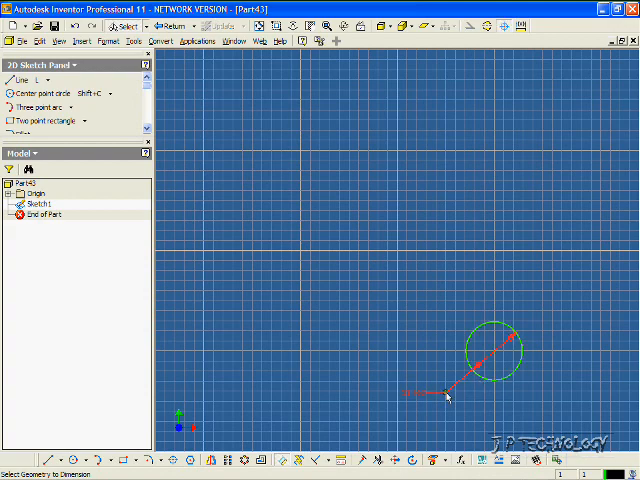
Sketch a small profile circle and a long vertical axis line rising beside it.
click(450, 400)
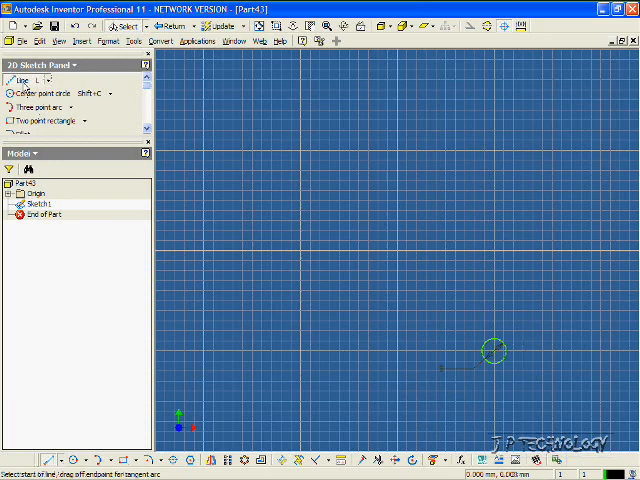
mouse_move(396, 352)
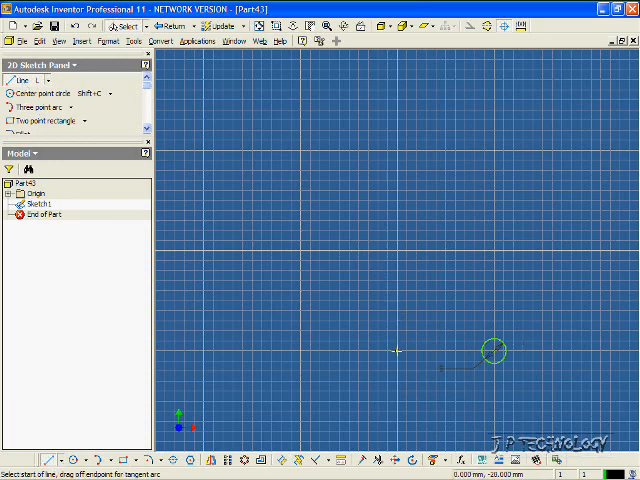
drag(396, 352, 418, 176)
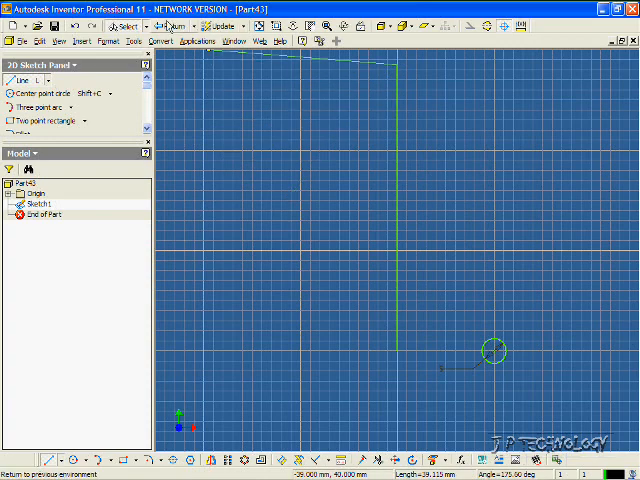
Start a Coil feature using the circle as profile and the line as axis, showing its size settings.
click(164, 26)
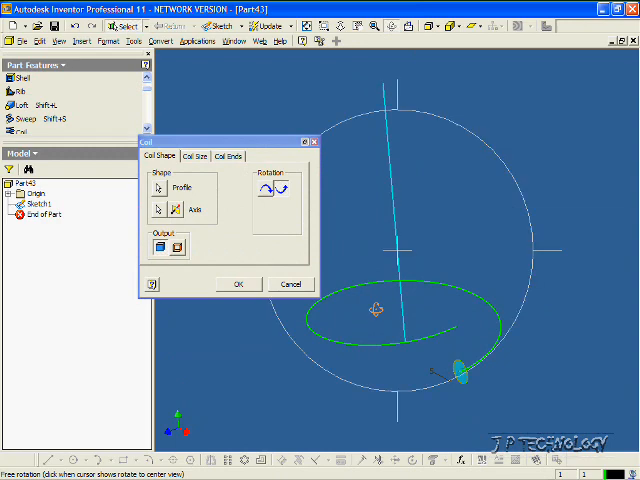
click(196, 156)
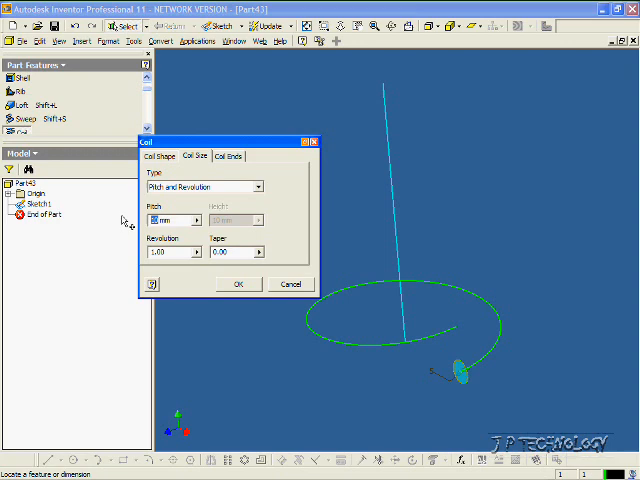
Create the coil with a 20 mm pitch and 7 revolutions.
text(20 mm)
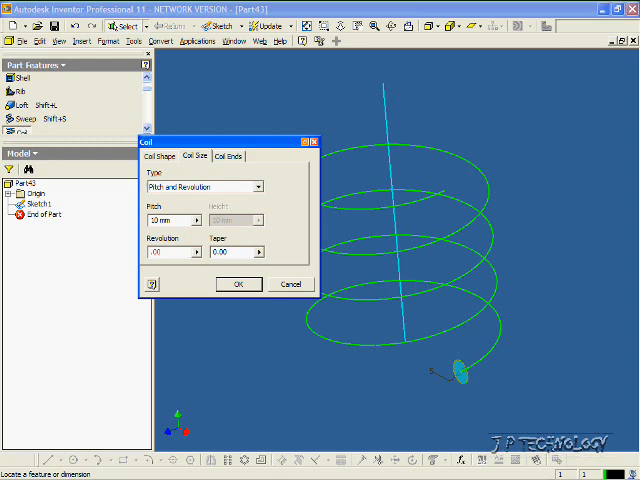
text(7.00)
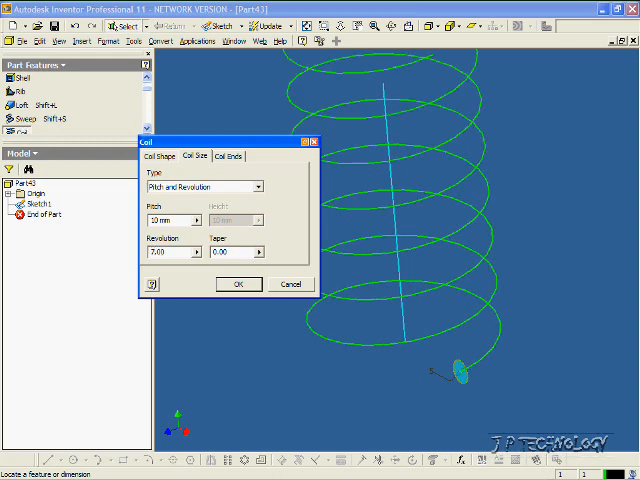
click(238, 284)
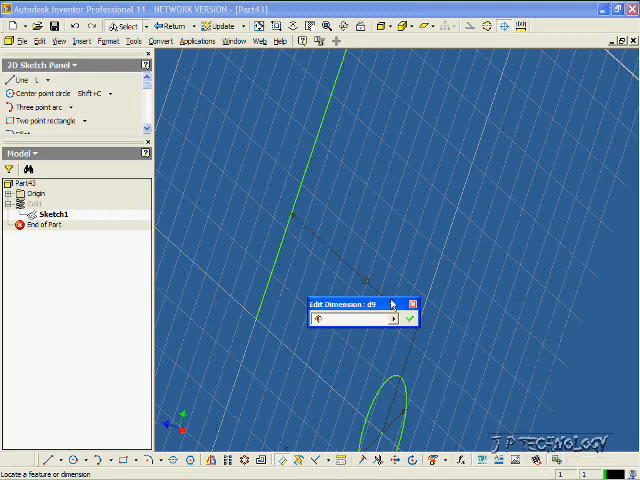
Apply the new profile dimension value so the seven-turn coil updates to a solid spring.
click(412, 316)
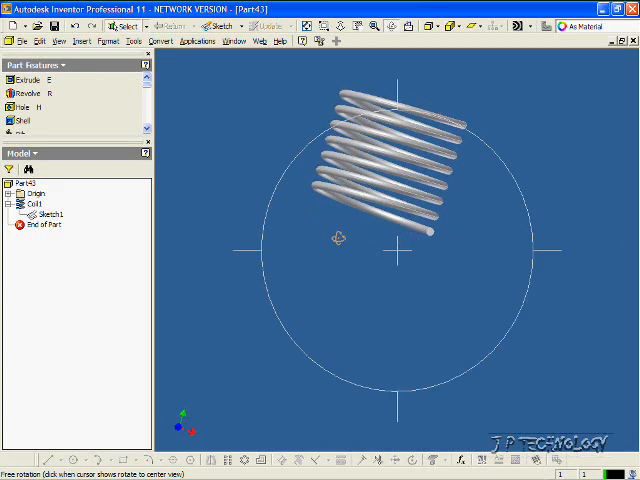
Reopen the coil's profile sketch via Edit Sketch on the Coil feature.
right_click(40, 216)
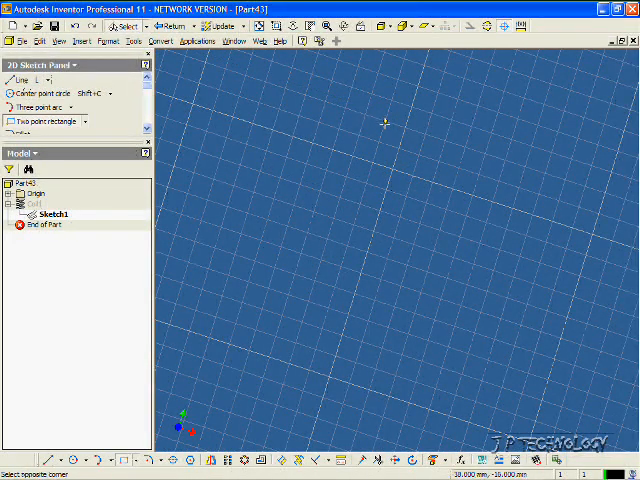
drag(384, 122, 428, 204)
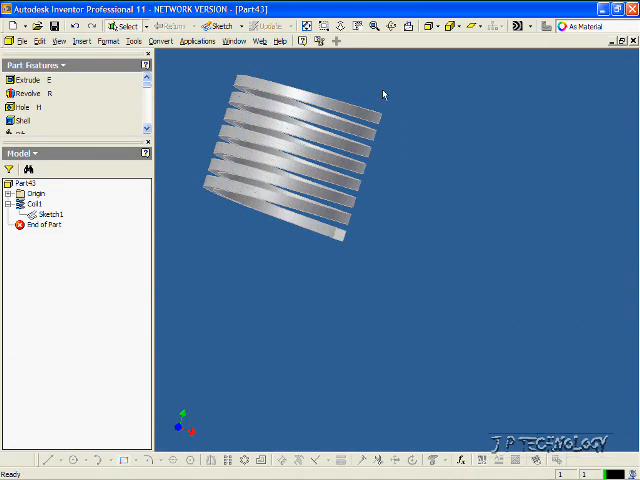
mouse_move(378, 84)
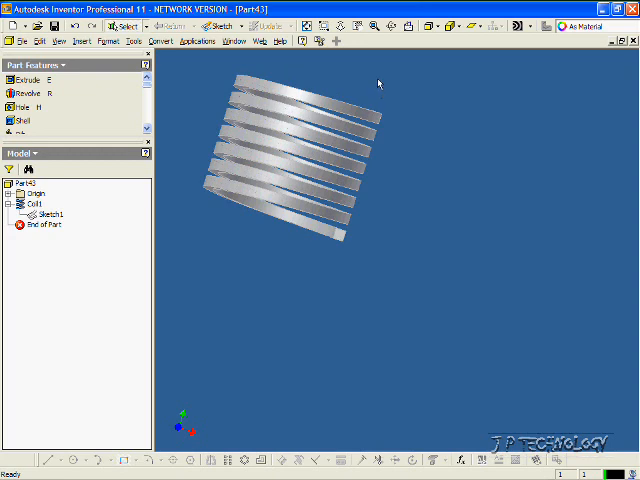